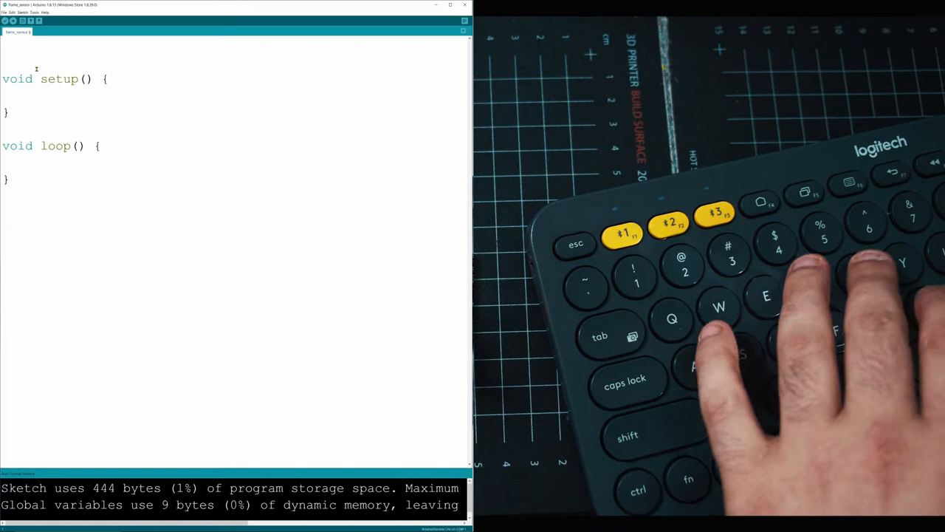
Step: Declare 'int sensor = 4;' and 'int fire;' above setup()
{"action": "type", "text": "int"}
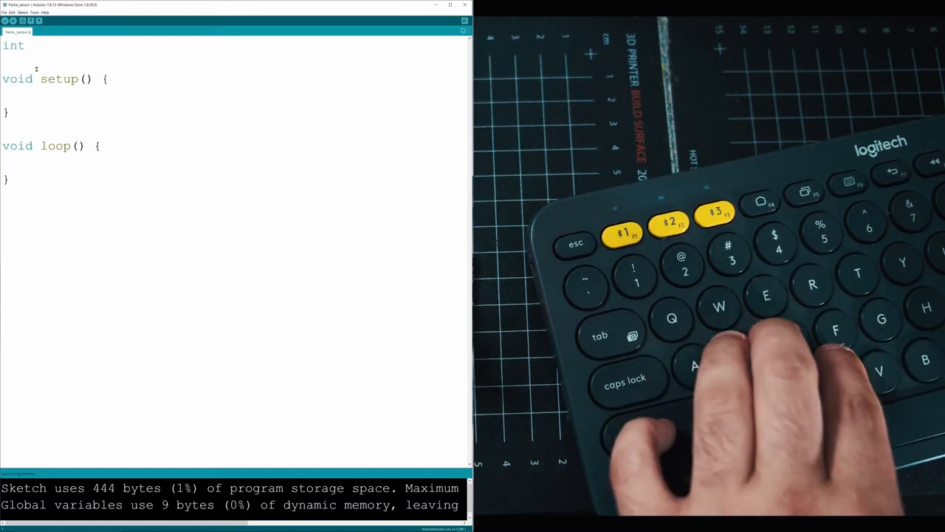
{"action": "type", "text": "sne"}
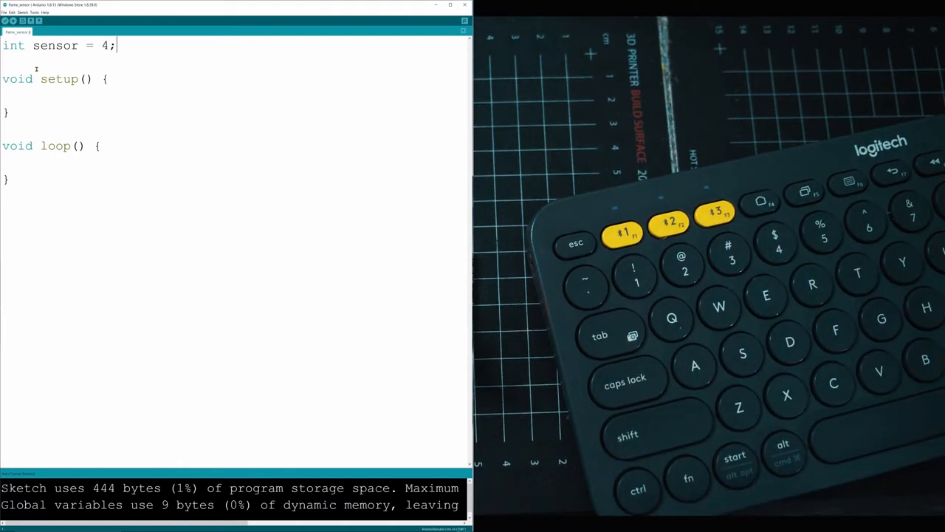
{"action": "type", "text": "int"}
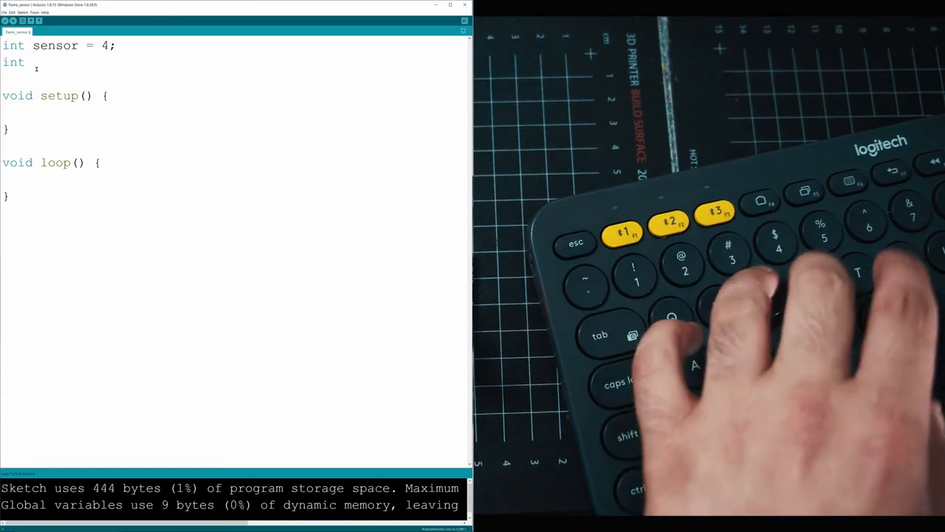
{"action": "type", "text": "fire;"}
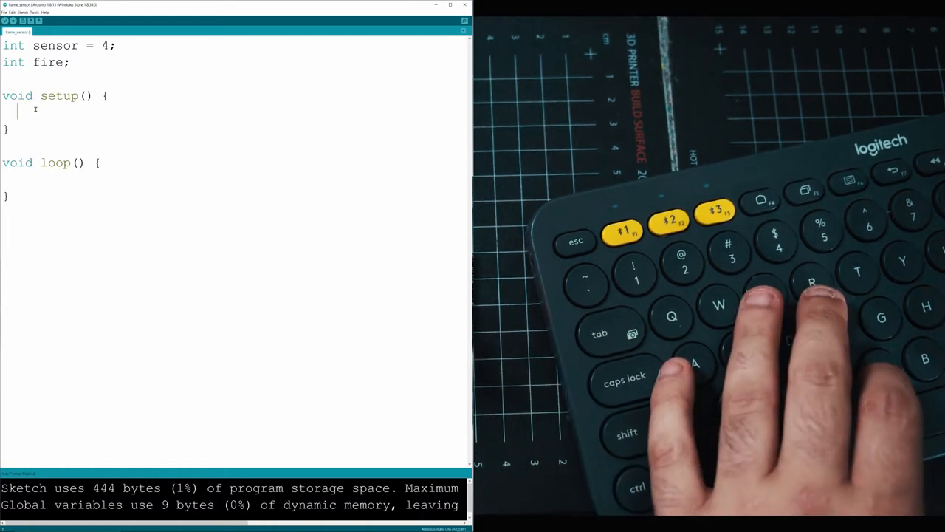
Step: Add Serial.begin(9600); and pinMode(sensor, INPUT); inside setup()
{"action": "type", "text": "Serial."}
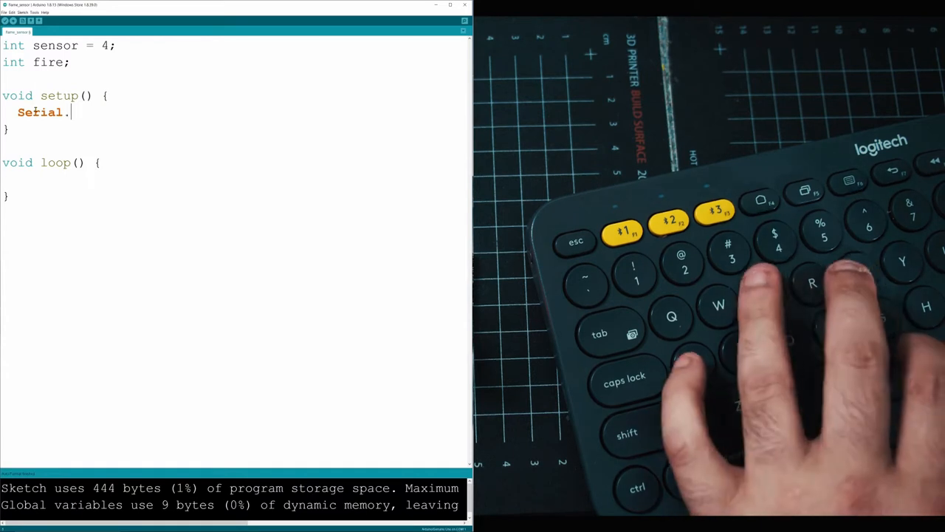
{"action": "type", "text": "beg"}
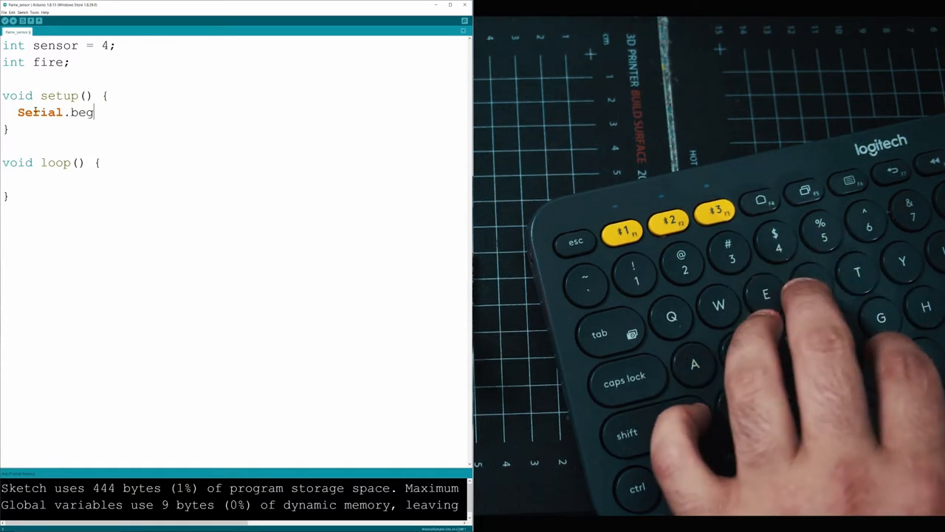
{"action": "type", "text": "in()"}
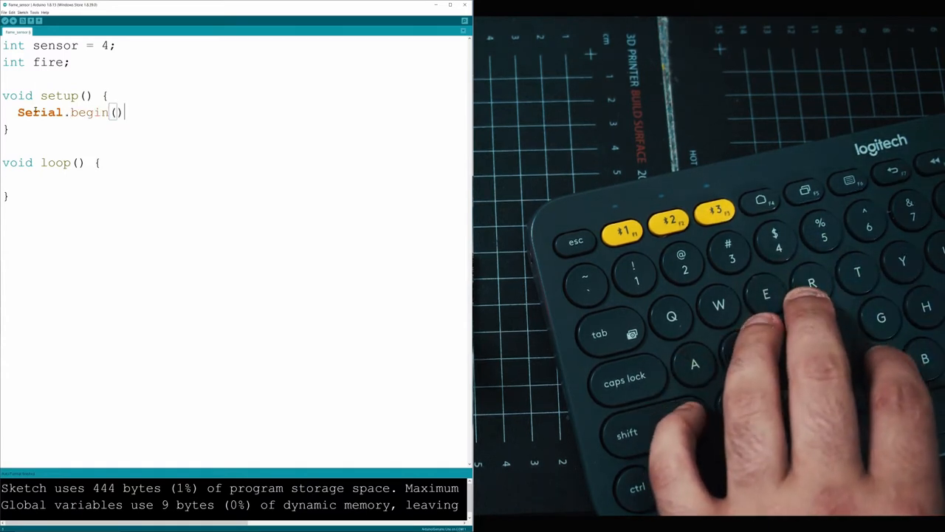
{"action": "type", "text": "9"}
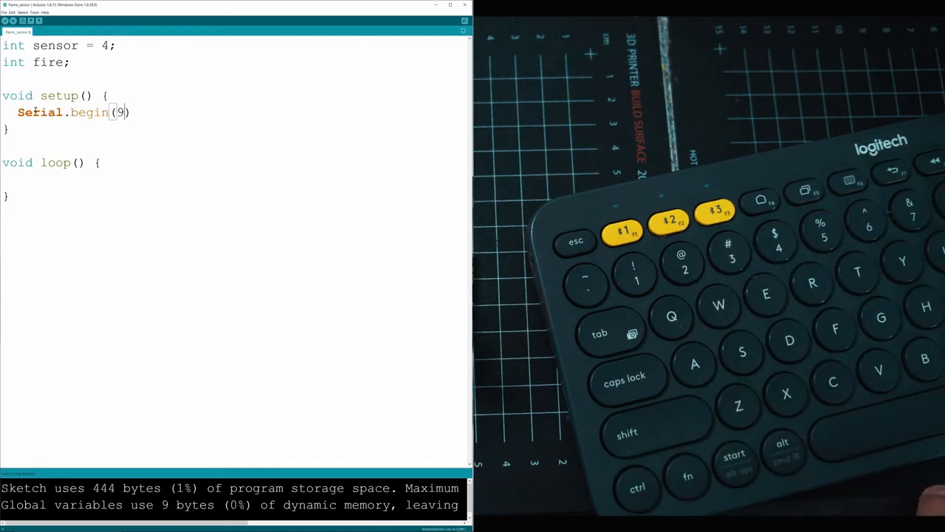
{"action": "type", "text": "600);"}
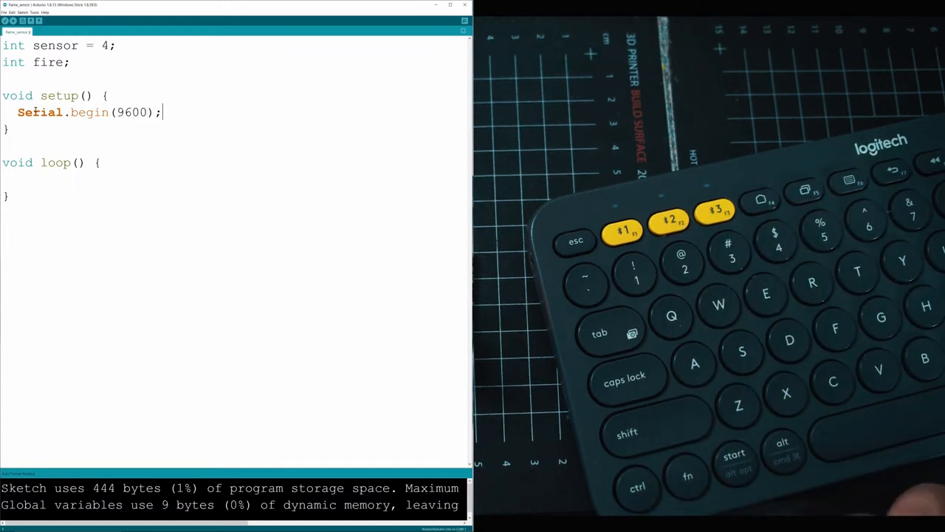
{"action": "type", "text": "pin"}
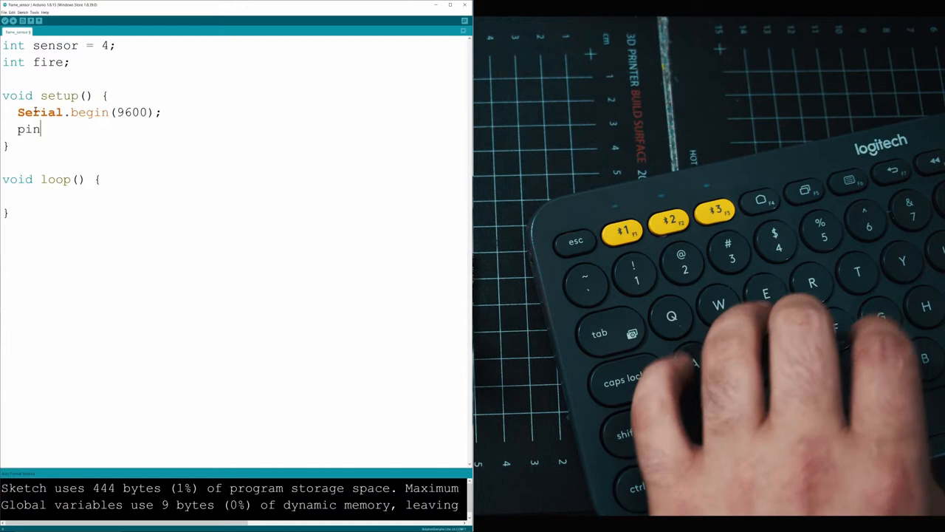
{"action": "type", "text": "Mode()"}
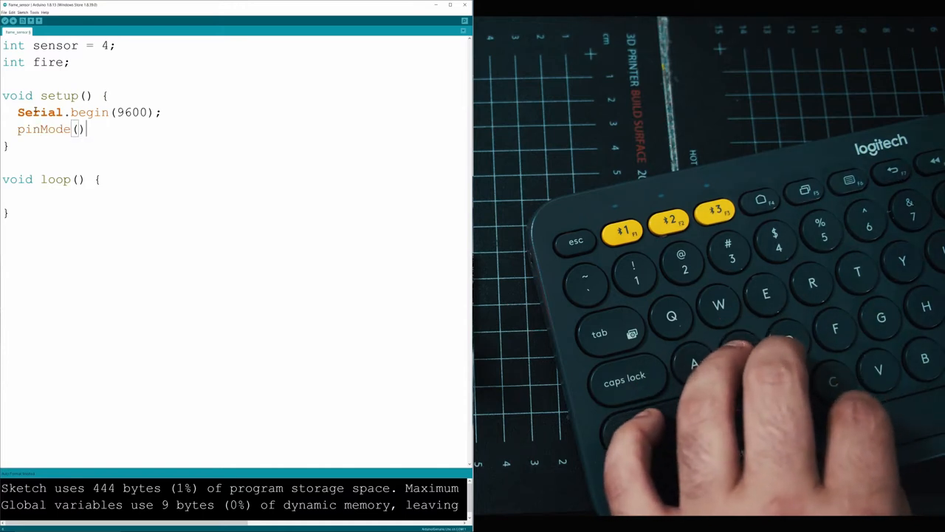
{"action": "type", "text": "sensor,"}
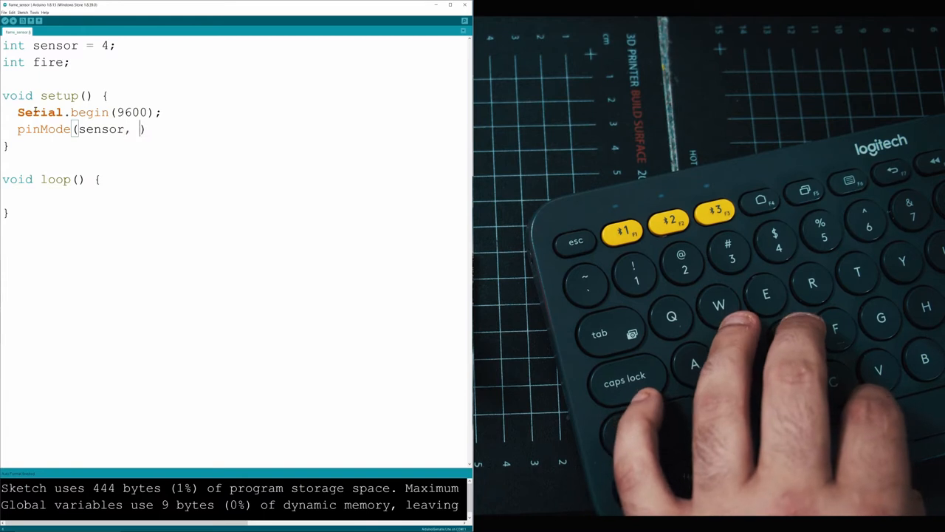
{"action": "type", "text": "I"}
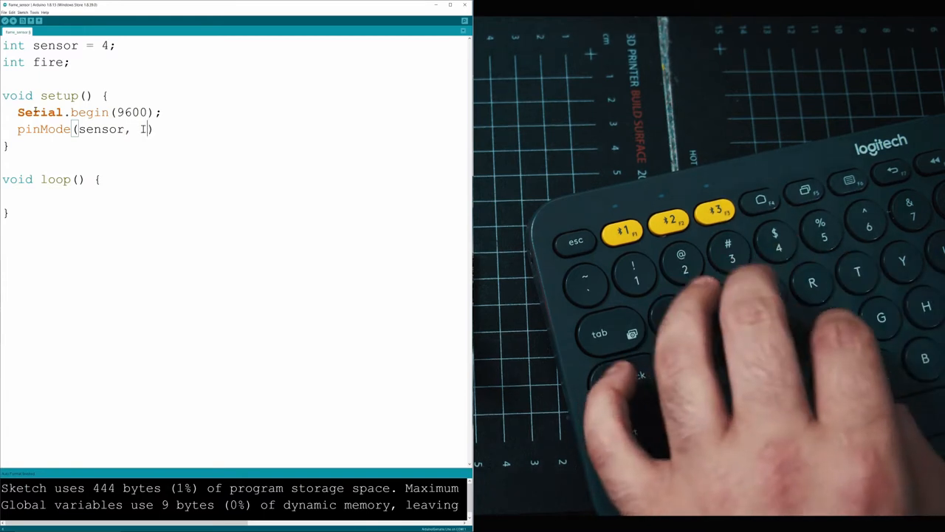
{"action": "type", "text": "NPUT);"}
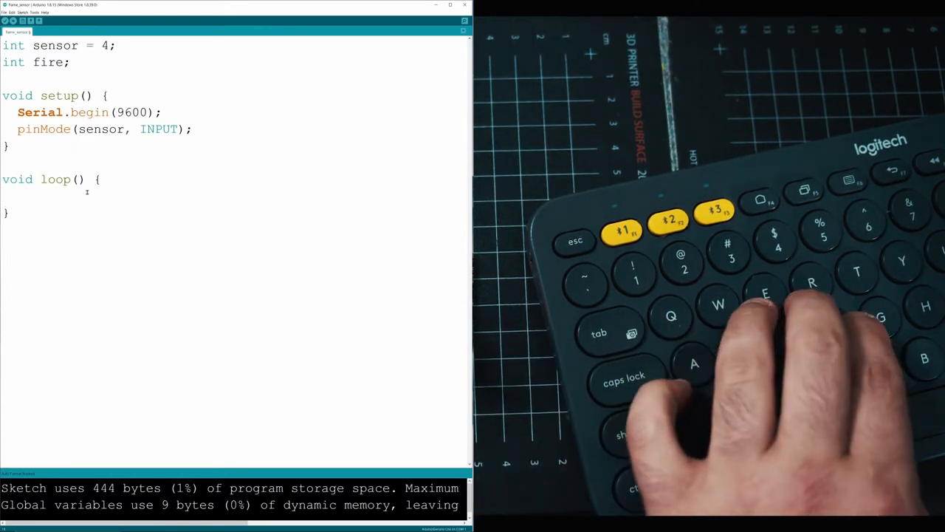
Step: Write 'fire = digitalRead(sensor);' inside loop()
{"action": "type", "text": "fire"}
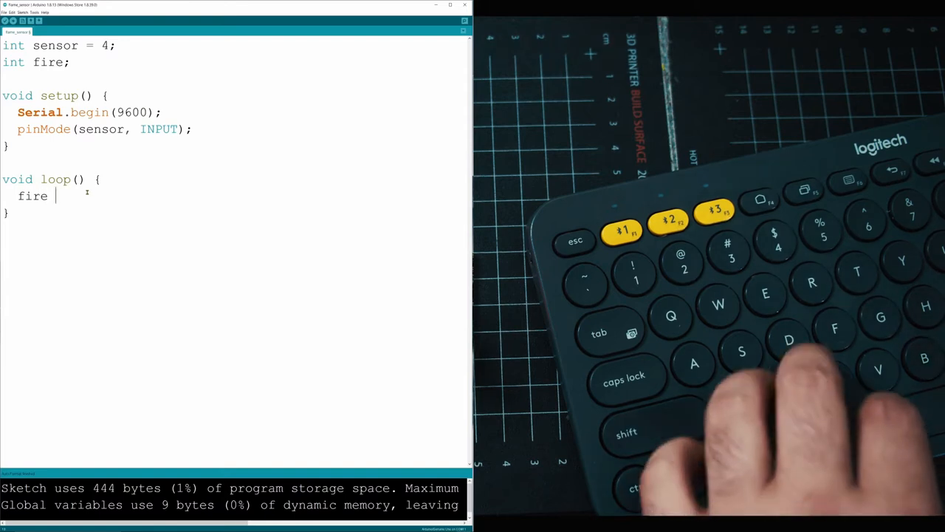
{"action": "type", "text": "= digi"}
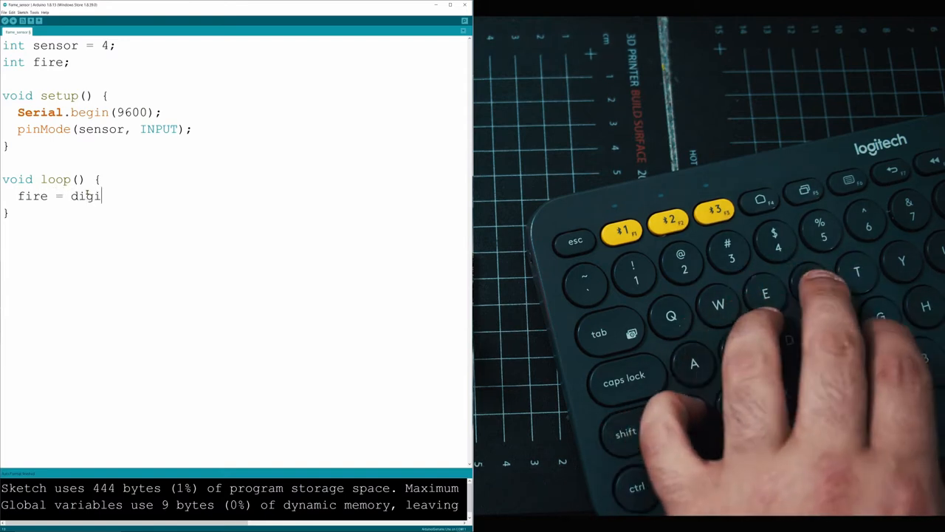
{"action": "type", "text": "talReady"}
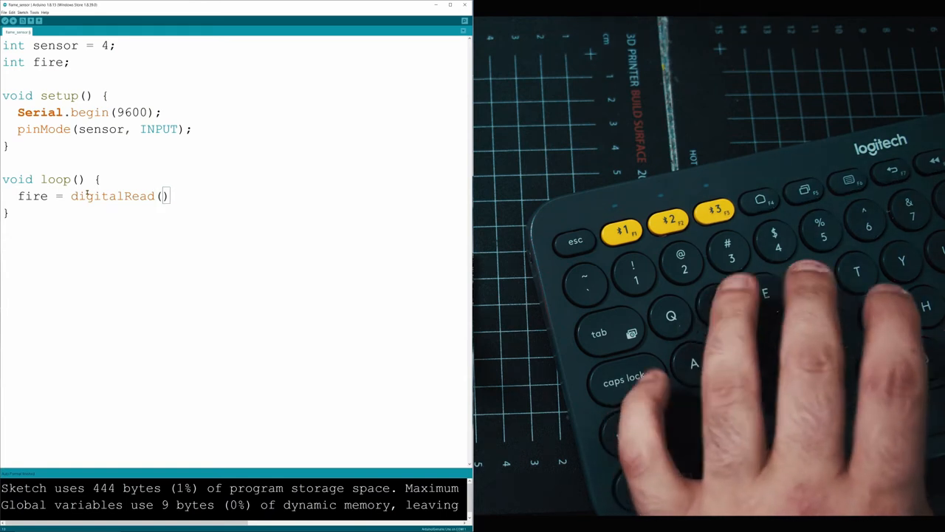
{"action": "type", "text": "sensor"}
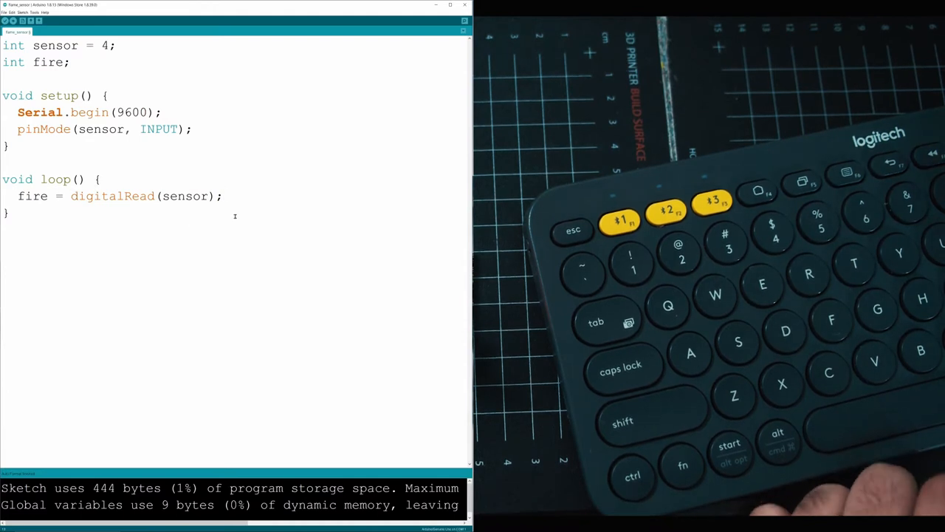
Step: Add an if (fire == 1) block that prints "FIRE EMERGENCY" to serial
{"action": "type", "text": "if() {"}
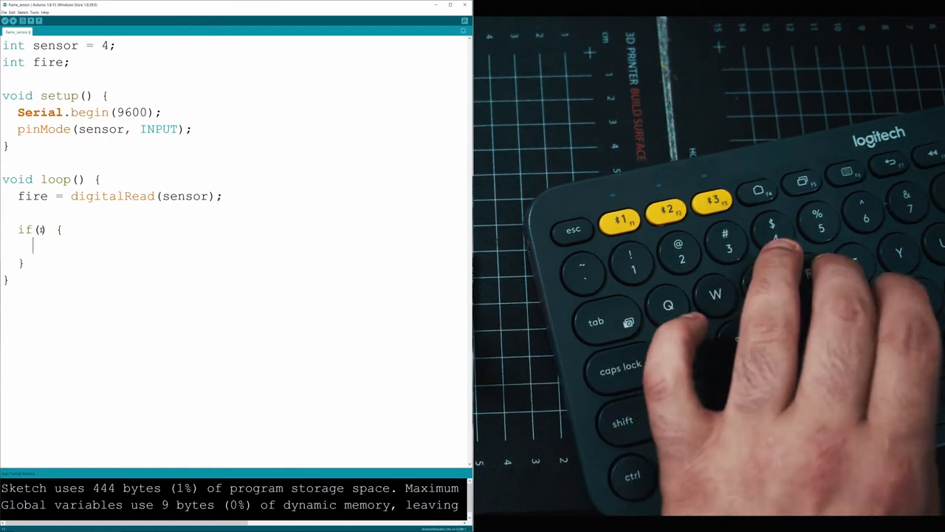
{"action": "type", "text": "fire"}
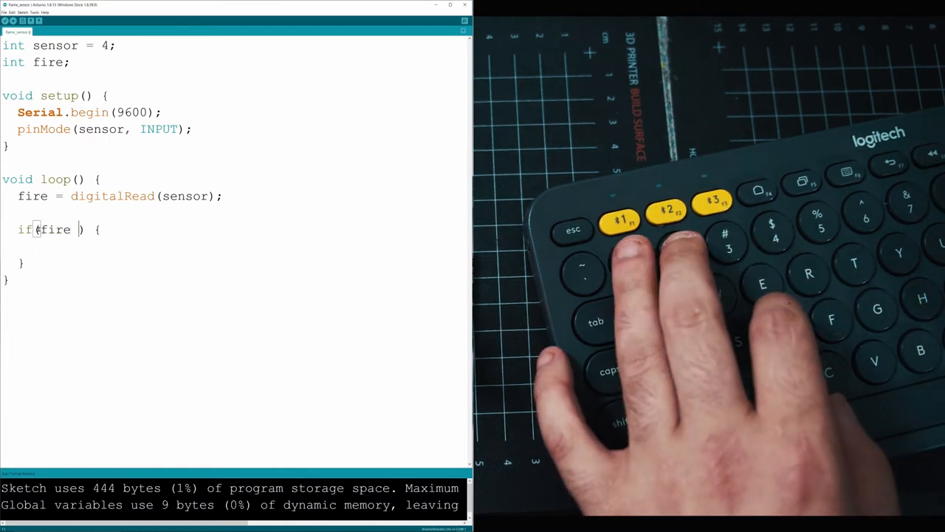
{"action": "type", "text": "== 1"}
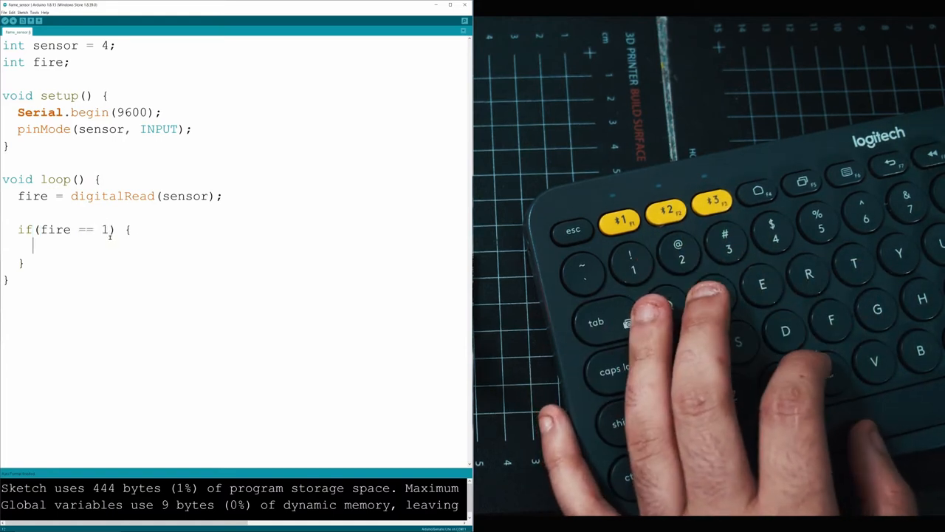
{"action": "type", "text": "Se"}
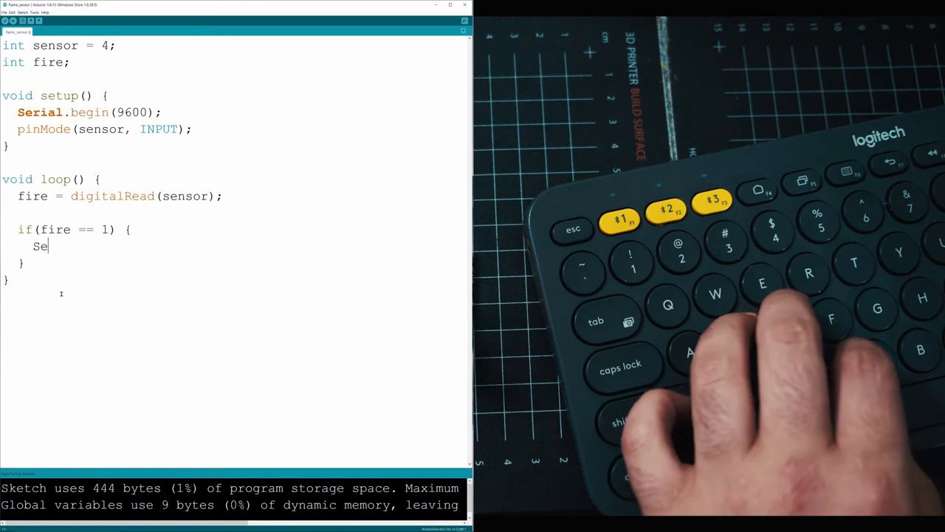
{"action": "type", "text": "rial.printl"}
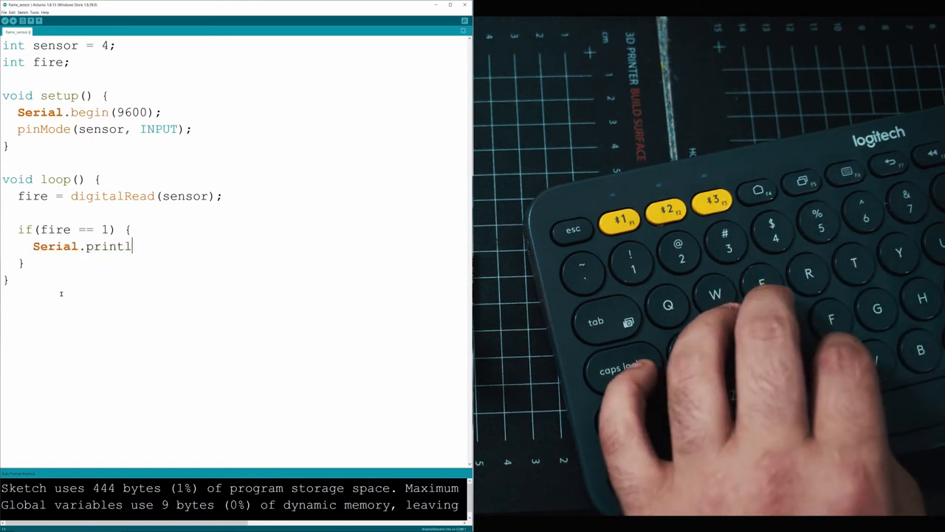
{"action": "type", "text": "n(\"FIRE EMERGENCY\");"}
{"action": "type", "text": "Serial.println(\");"}
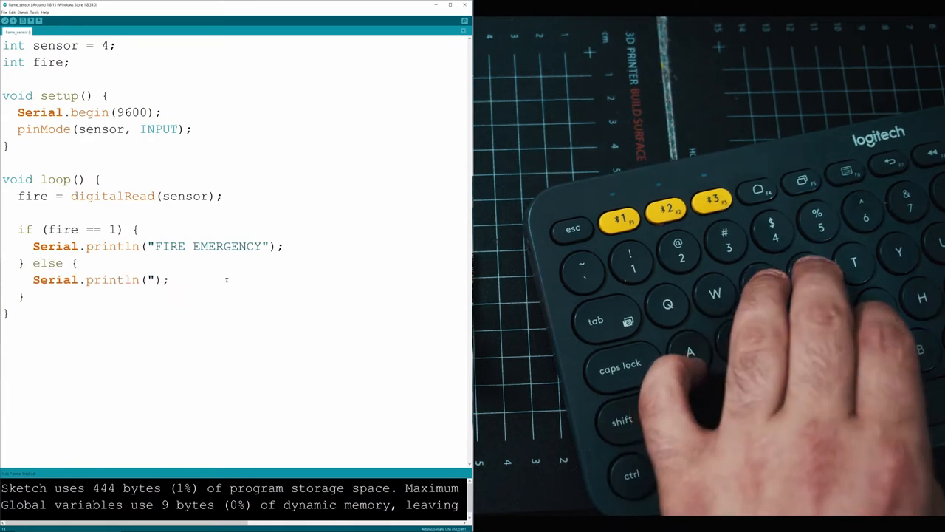
Step: Add an else printing "no fire detected", followed by delay(1000);
{"action": "type", "text": "no fire \""}
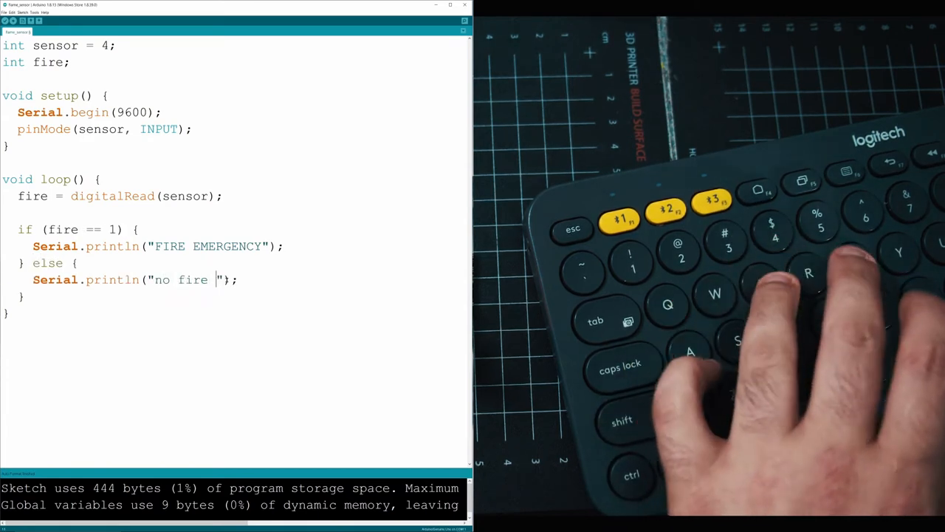
{"action": "type", "text": "detected"}
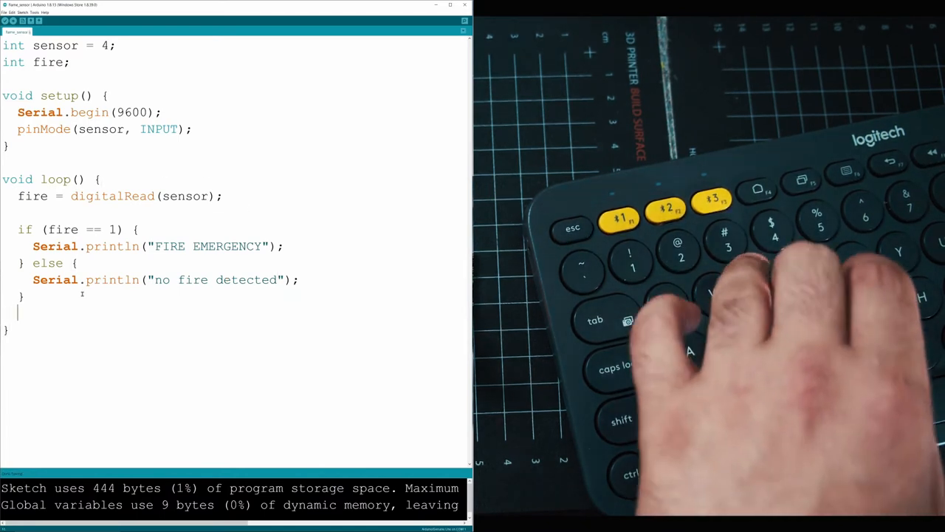
{"action": "type", "text": "delay"}
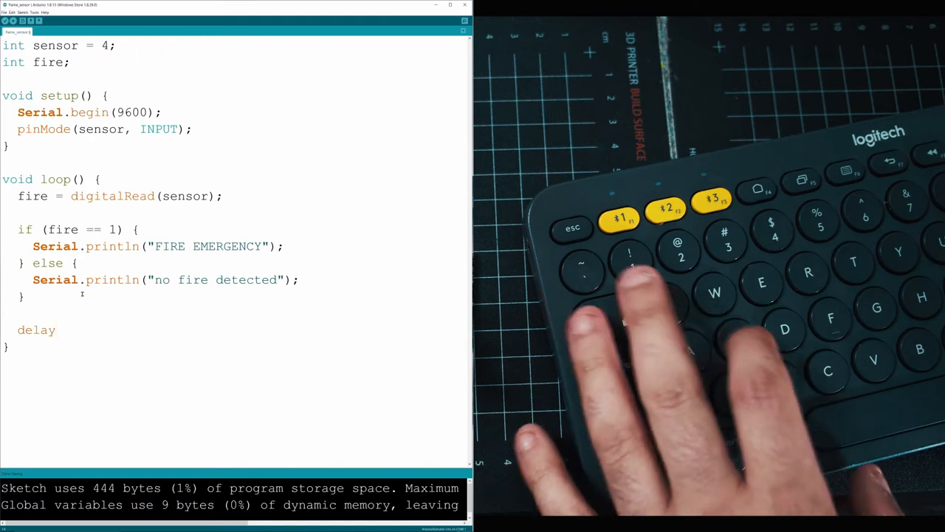
{"action": "type", "text": "(100)"}
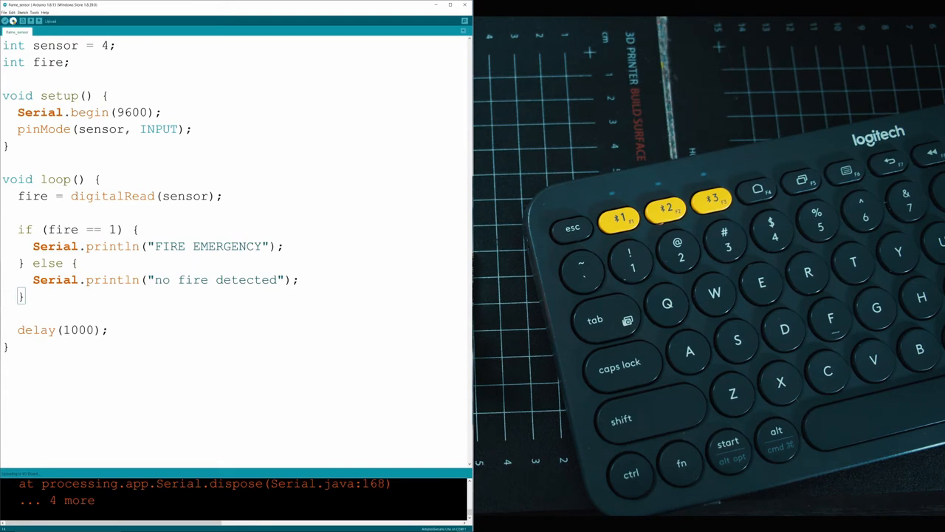
Step: Select port COM11 from the Tools menu and launch the Serial Monitor
{"action": "left_click", "coordinate": [34, 12]}
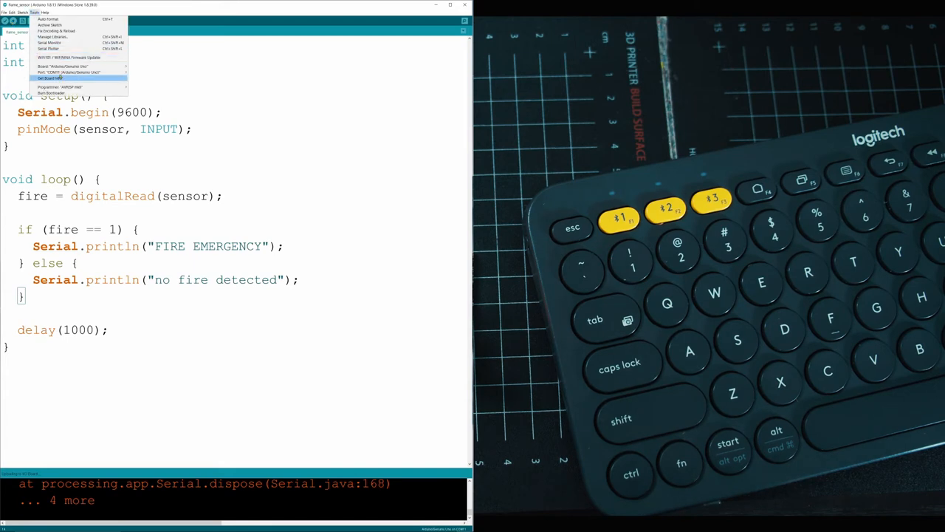
{"action": "left_click", "coordinate": [34, 12]}
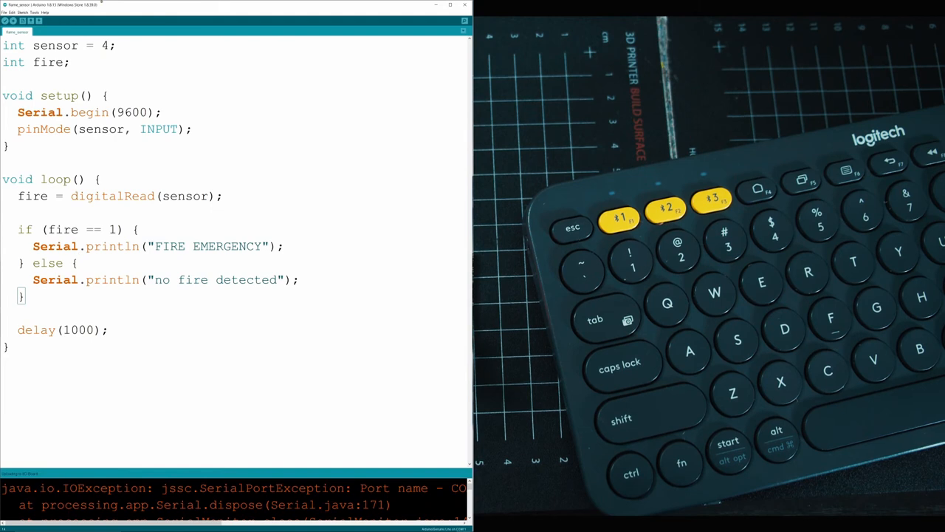
{"action": "left_click", "coordinate": [34, 13]}
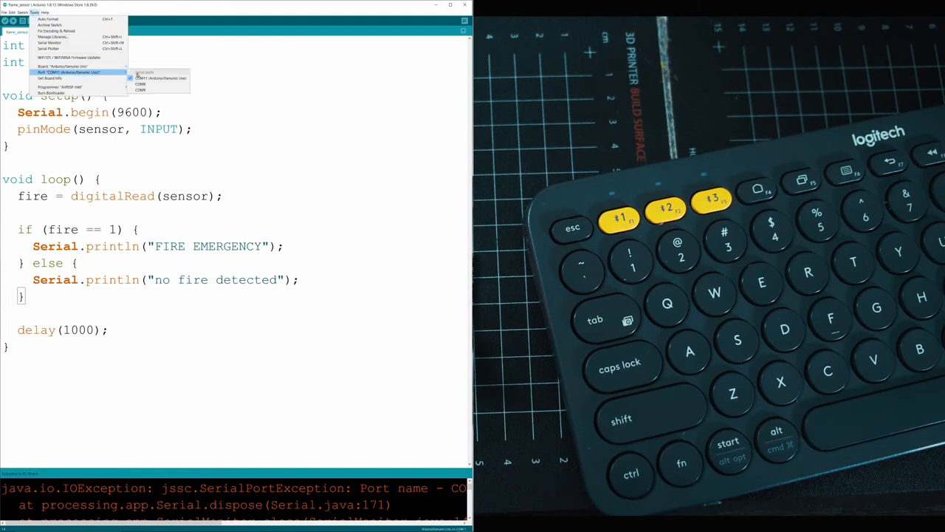
{"action": "left_click", "coordinate": [48, 42]}
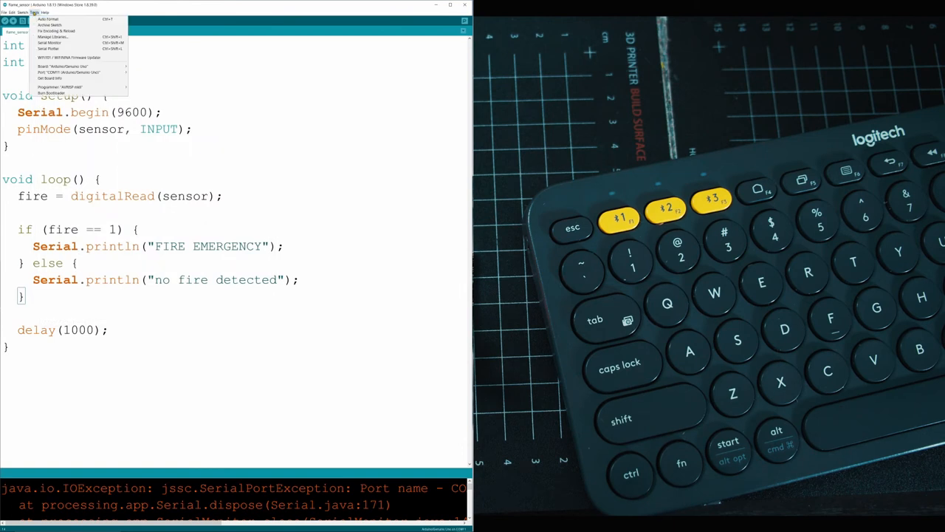
{"action": "left_click", "coordinate": [50, 43]}
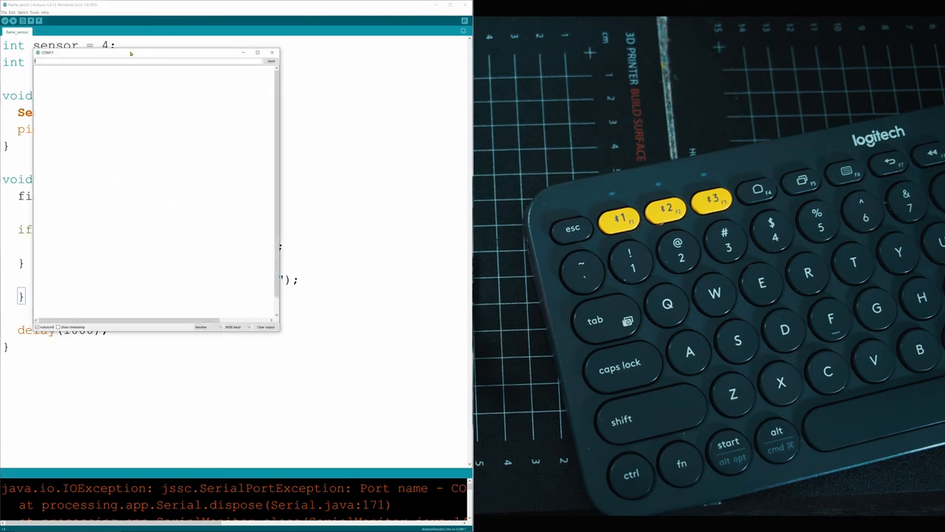